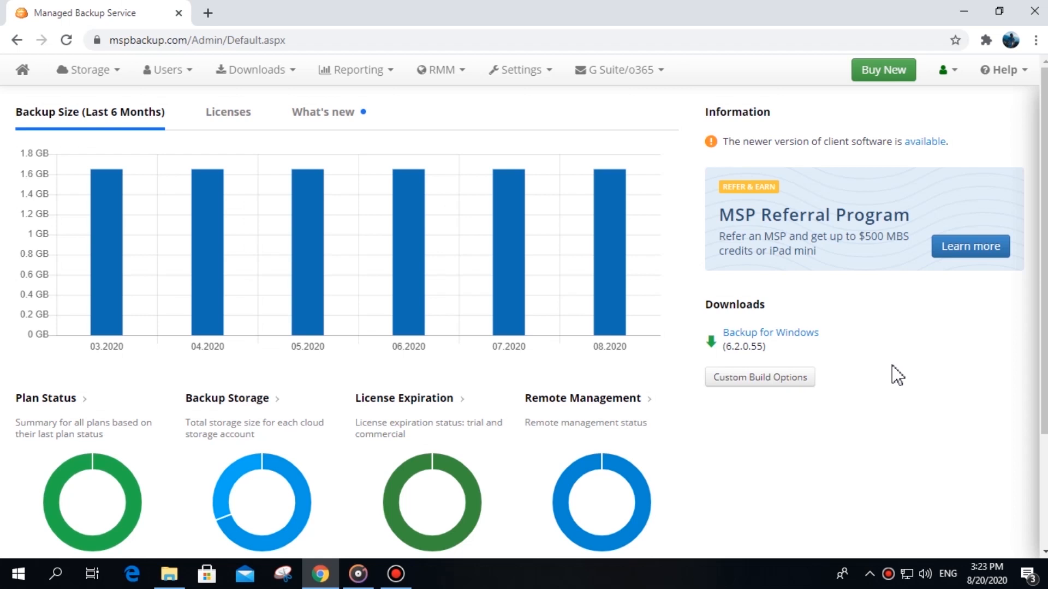
pyautogui.moveTo(843, 373)
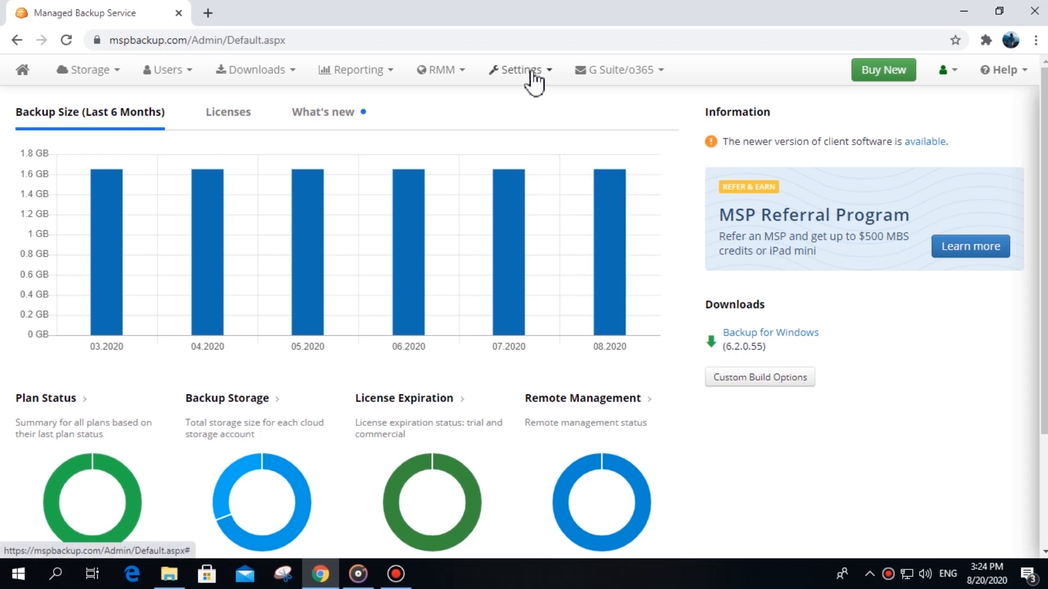
# Reach the Enable Remote Access for all computers option under Settings > General.
pyautogui.click(521, 70)
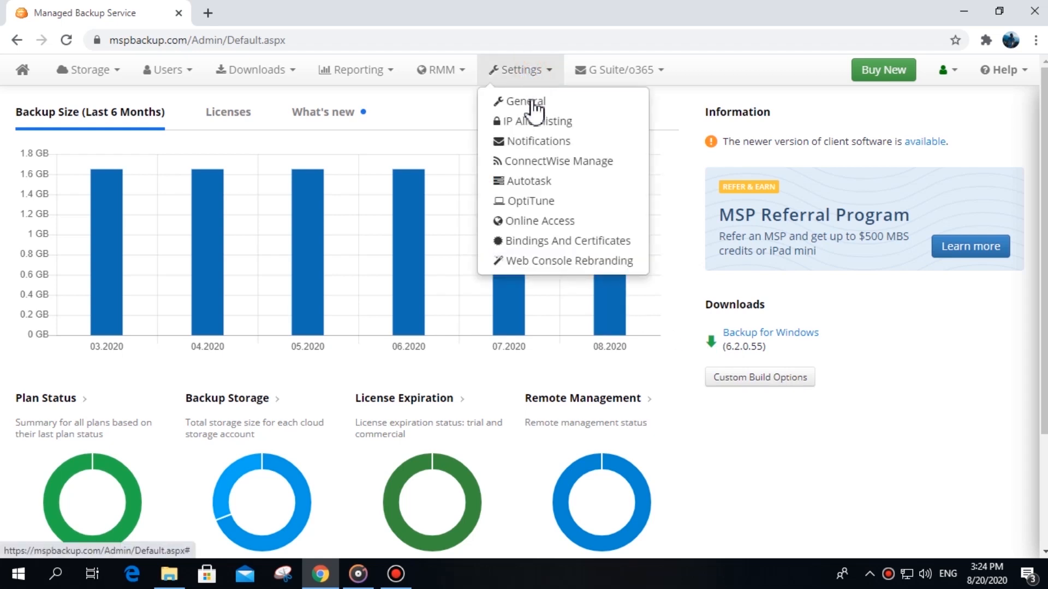
pyautogui.click(525, 101)
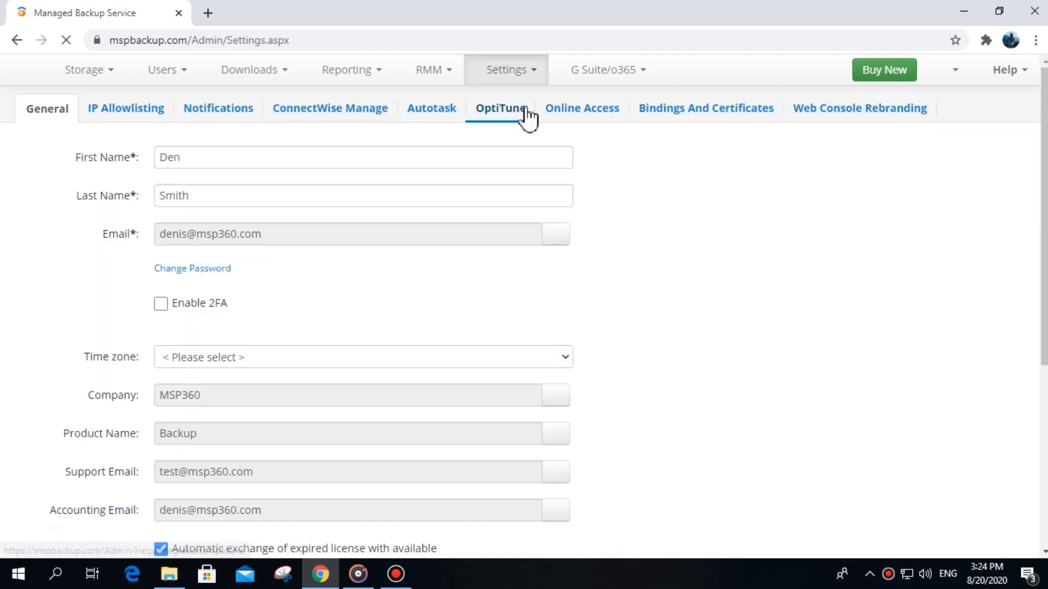
pyautogui.scroll(-3)
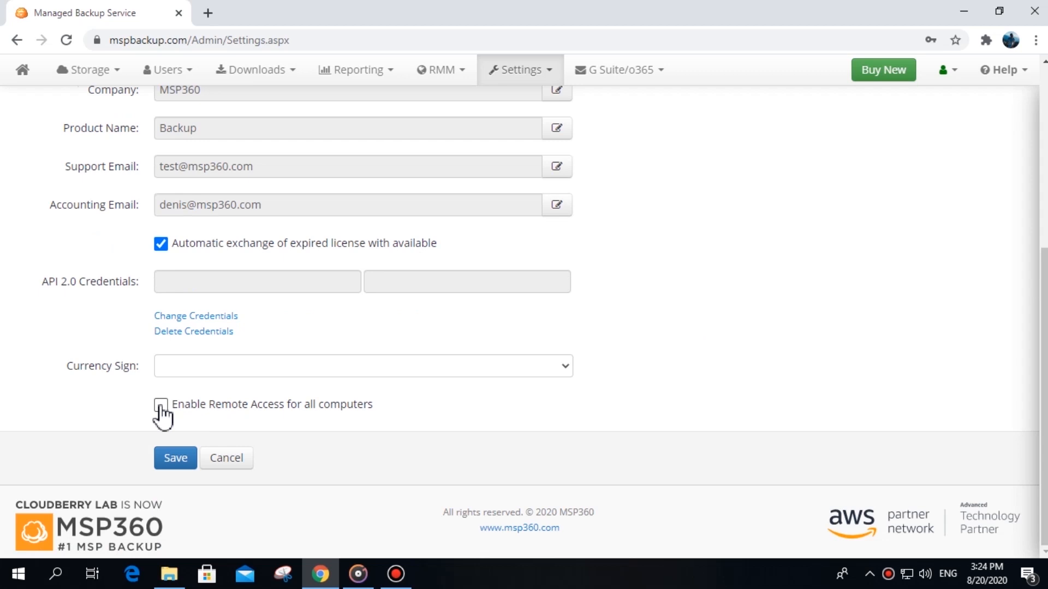
# From DENISG-PC's connect icon in Remote Management, acknowledge the consequences and enable Remote Desktop.
pyautogui.click(441, 70)
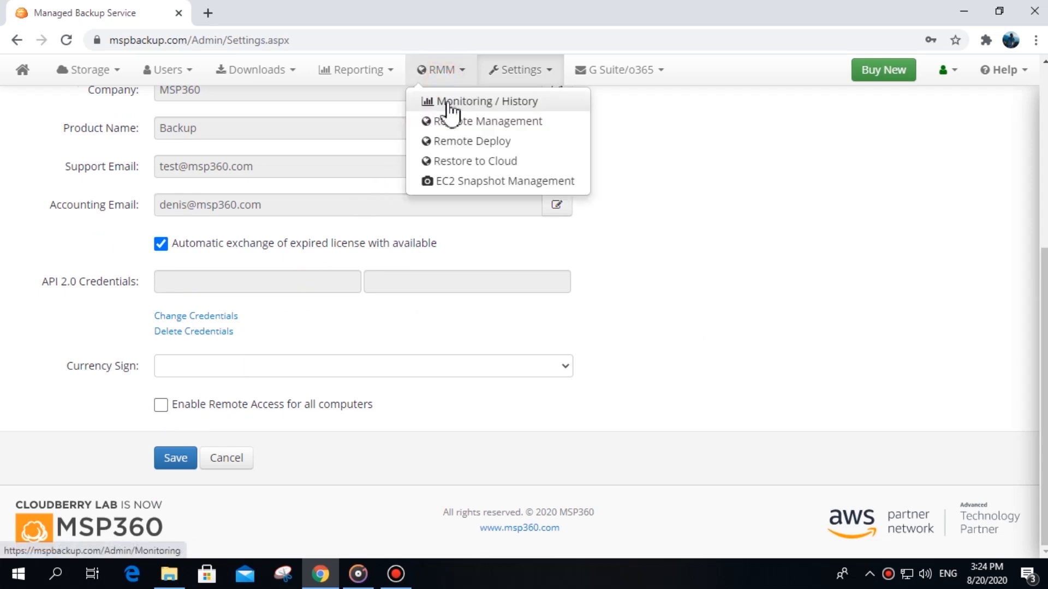
pyautogui.click(485, 121)
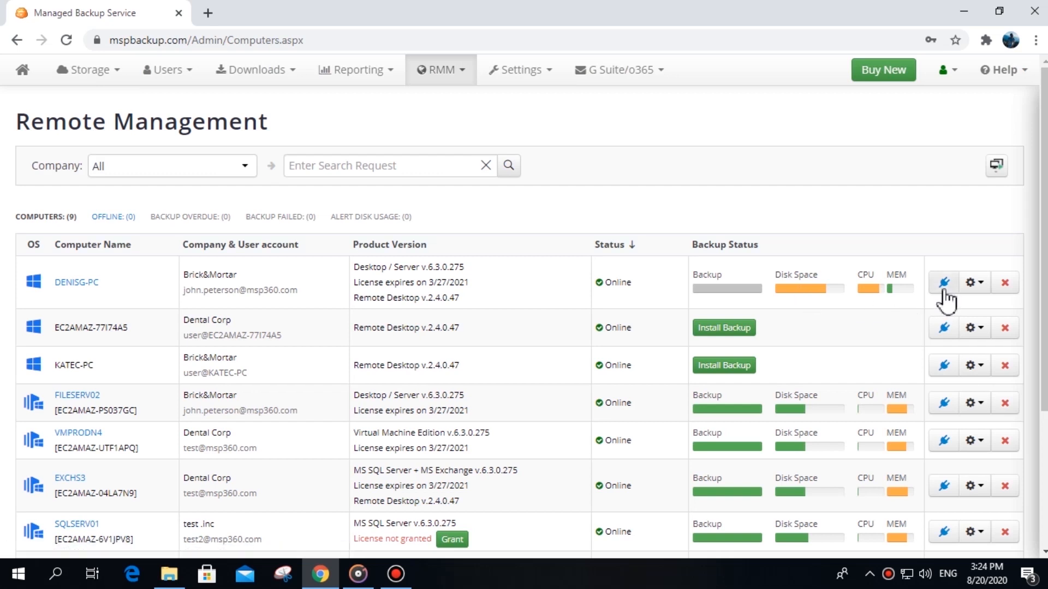
pyautogui.click(944, 281)
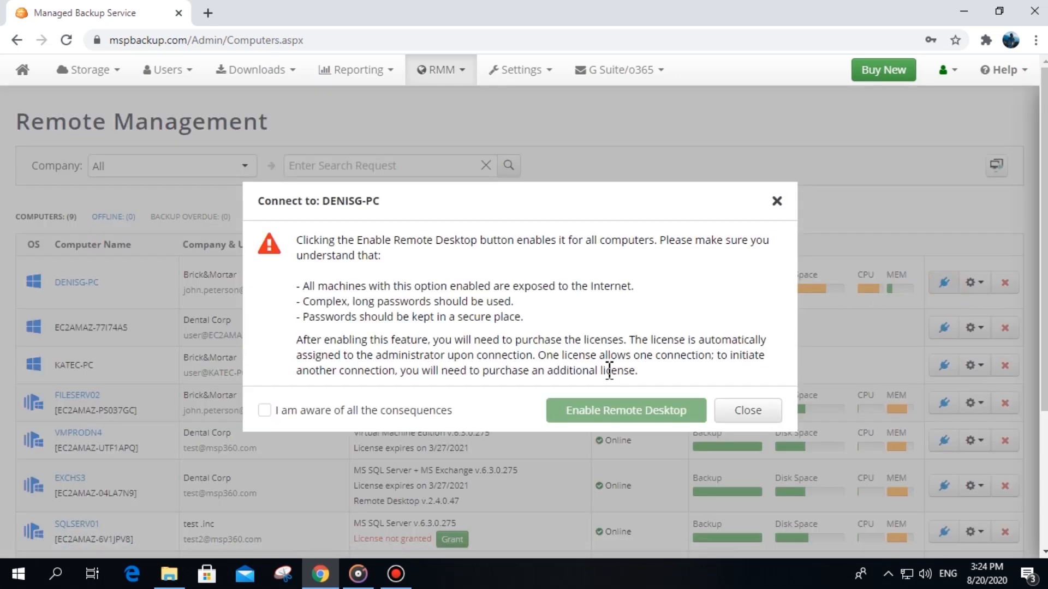
pyautogui.click(264, 410)
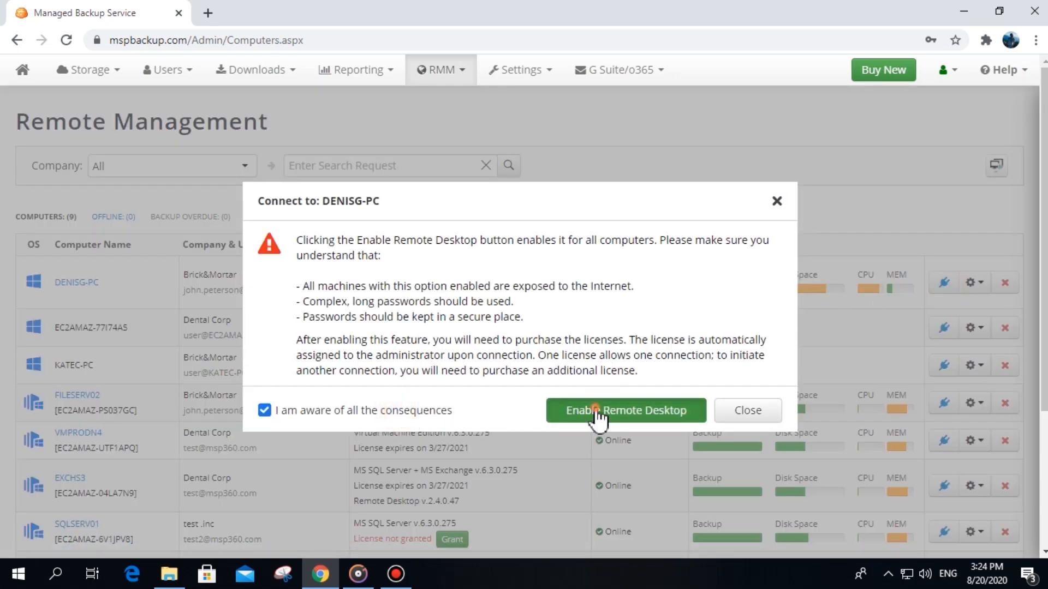
pyautogui.click(626, 411)
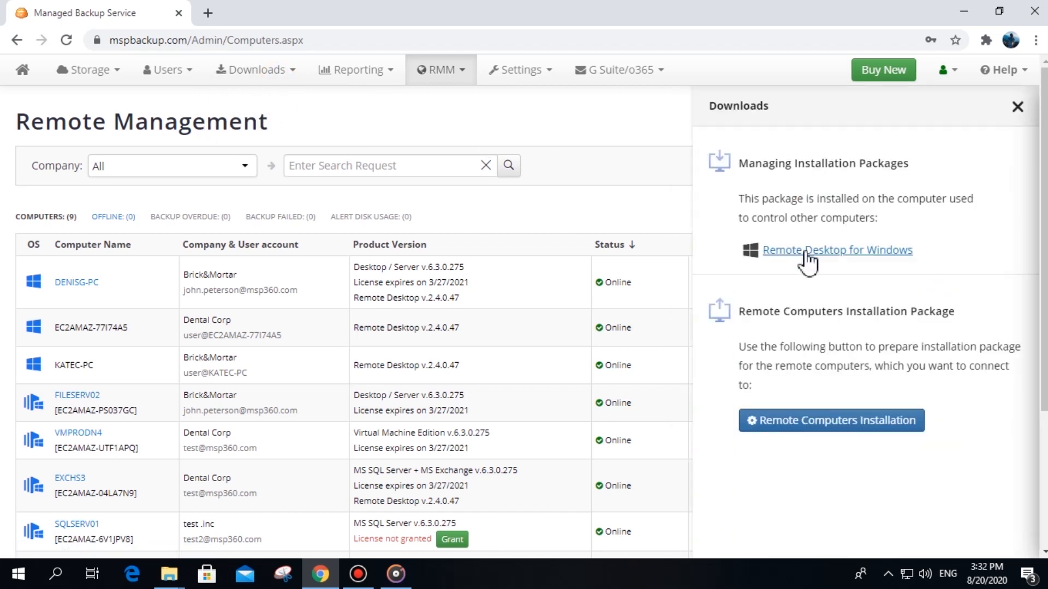
# Download and install Remote Desktop 2.4 for Windows, allowing UAC and finishing the wizard.
pyautogui.click(836, 250)
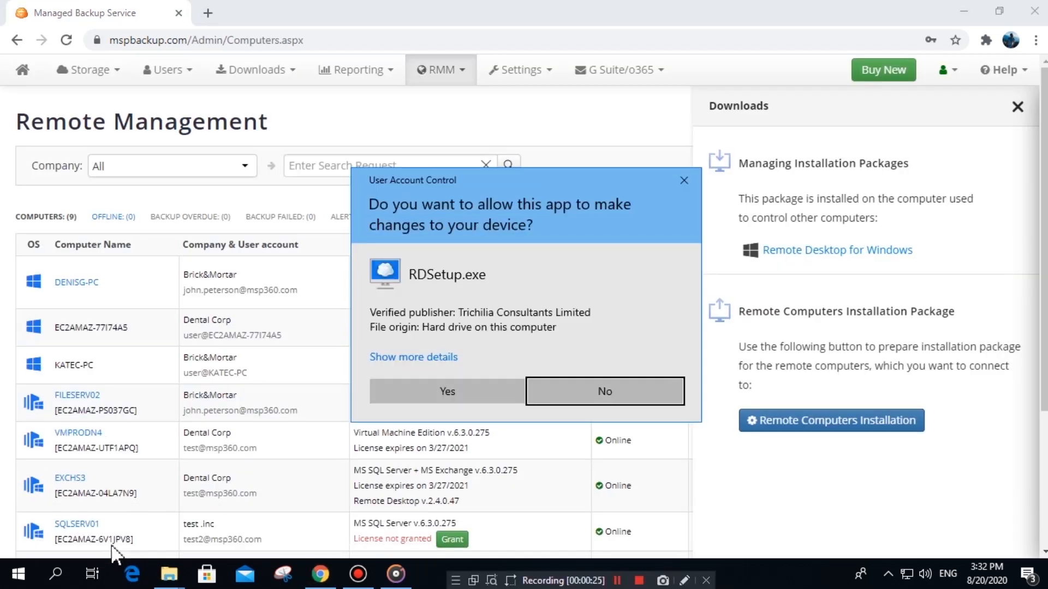
pyautogui.click(447, 391)
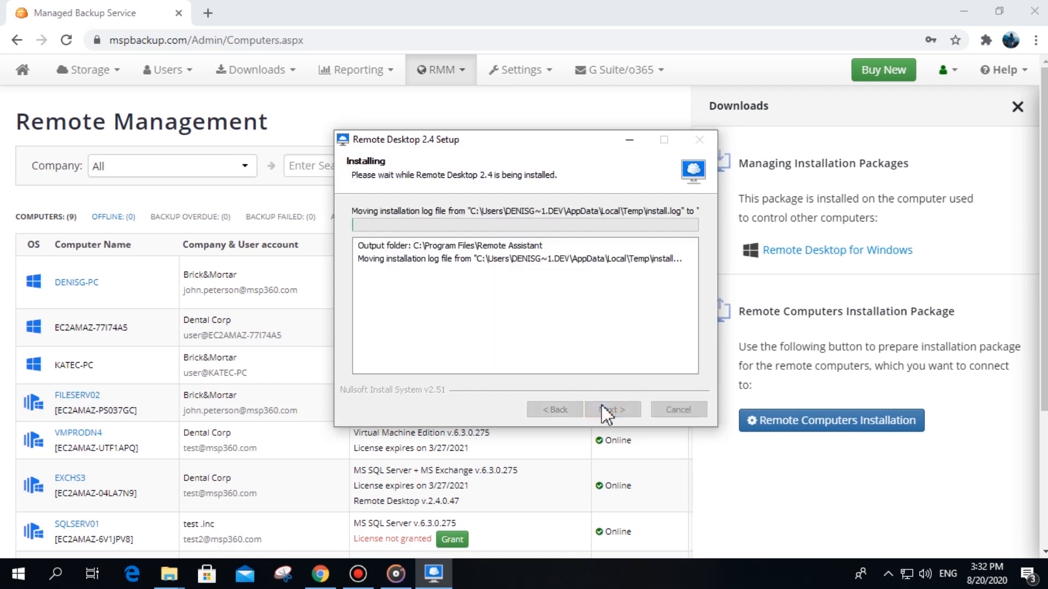
pyautogui.click(612, 410)
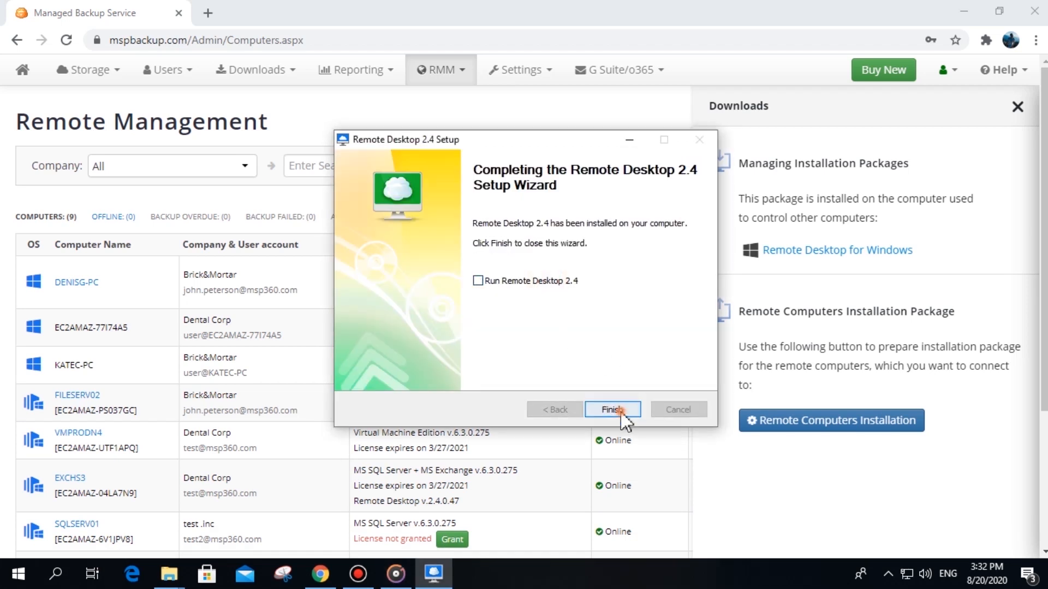
pyautogui.click(612, 409)
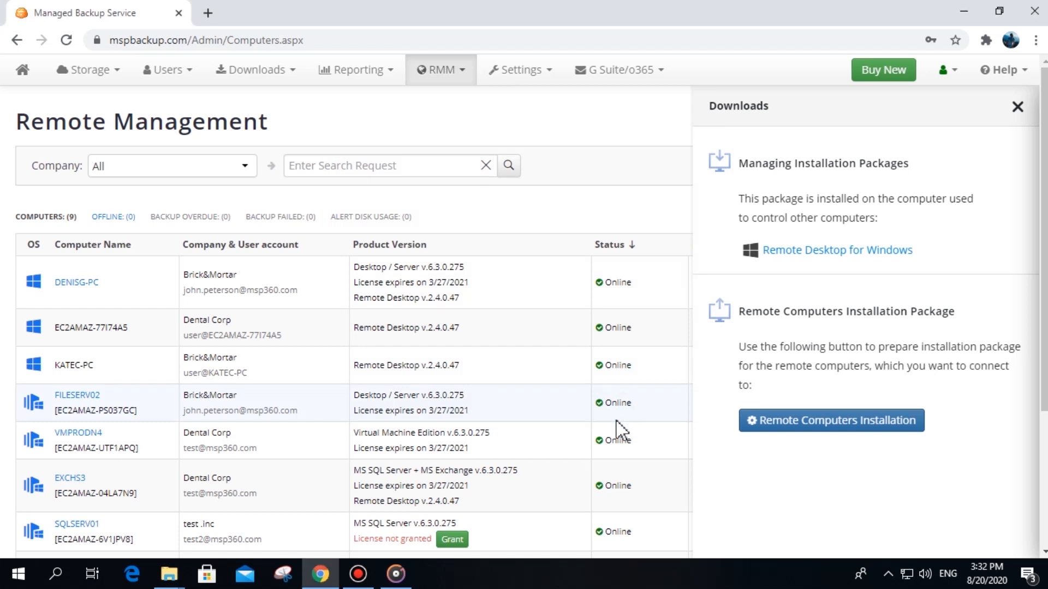
pyautogui.moveTo(788, 439)
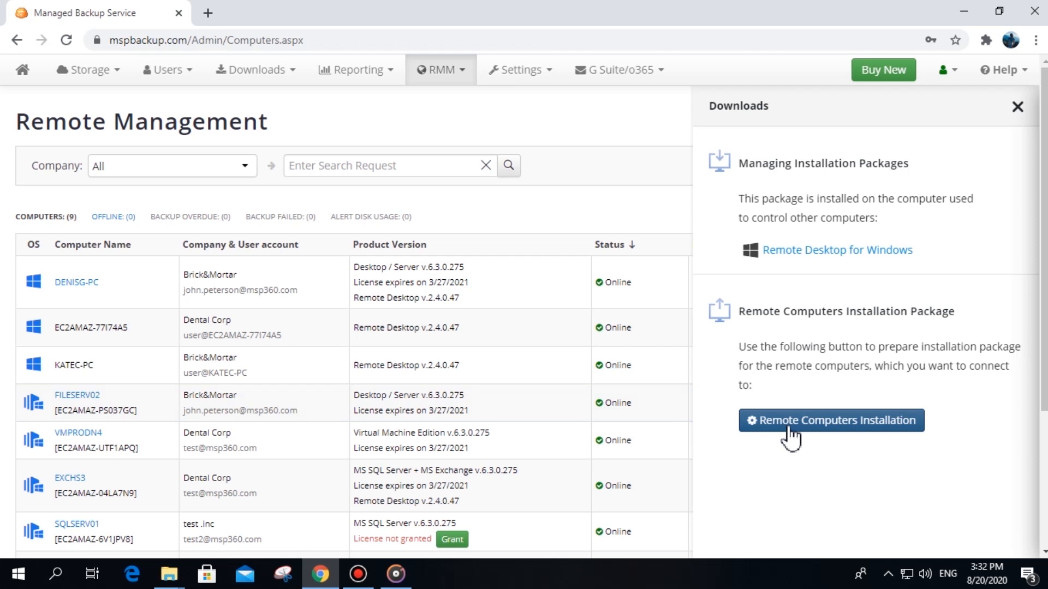
# Review the Pre Configured Installation tabs and choose Brick&Mortar as company, expiry 1 Week.
pyautogui.click(832, 422)
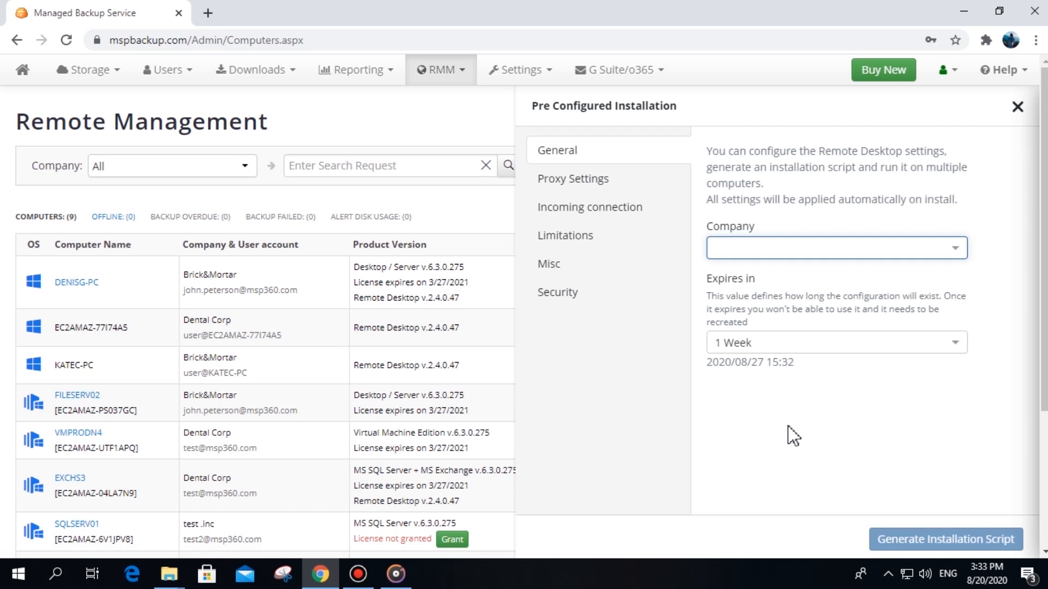
pyautogui.click(837, 248)
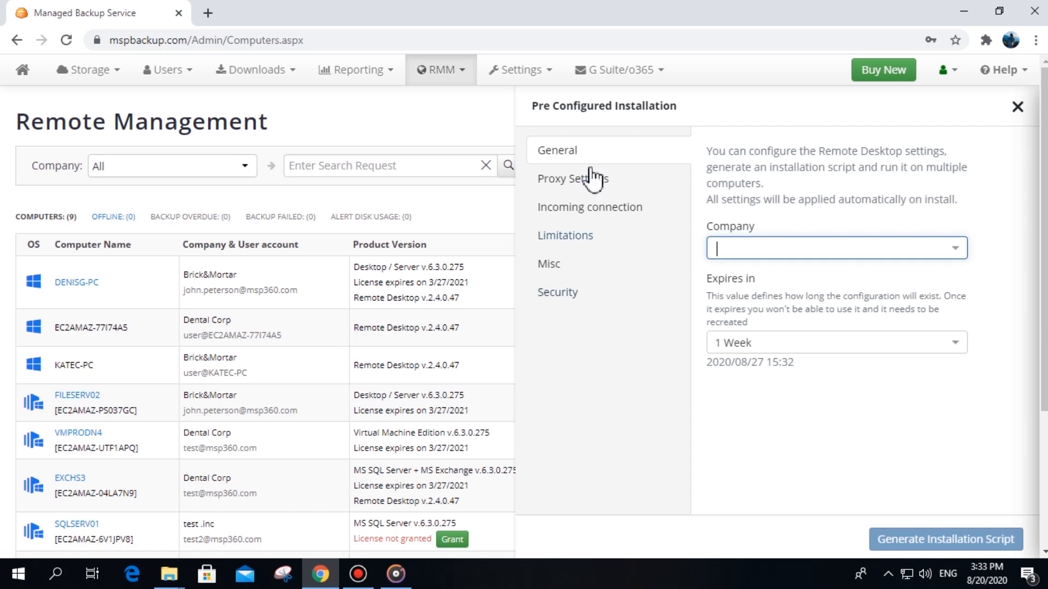
pyautogui.click(572, 179)
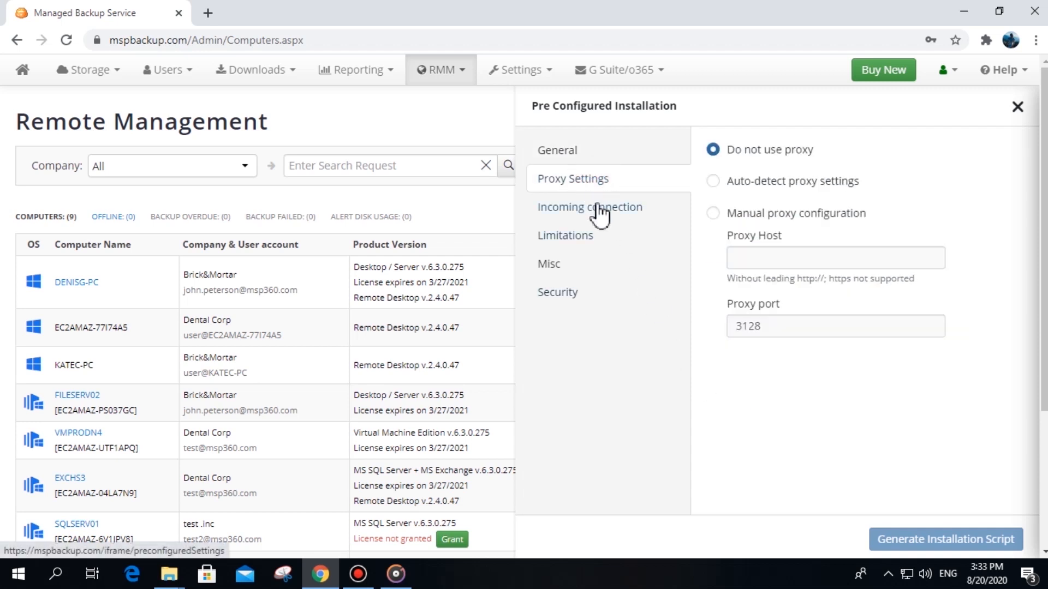
pyautogui.click(590, 208)
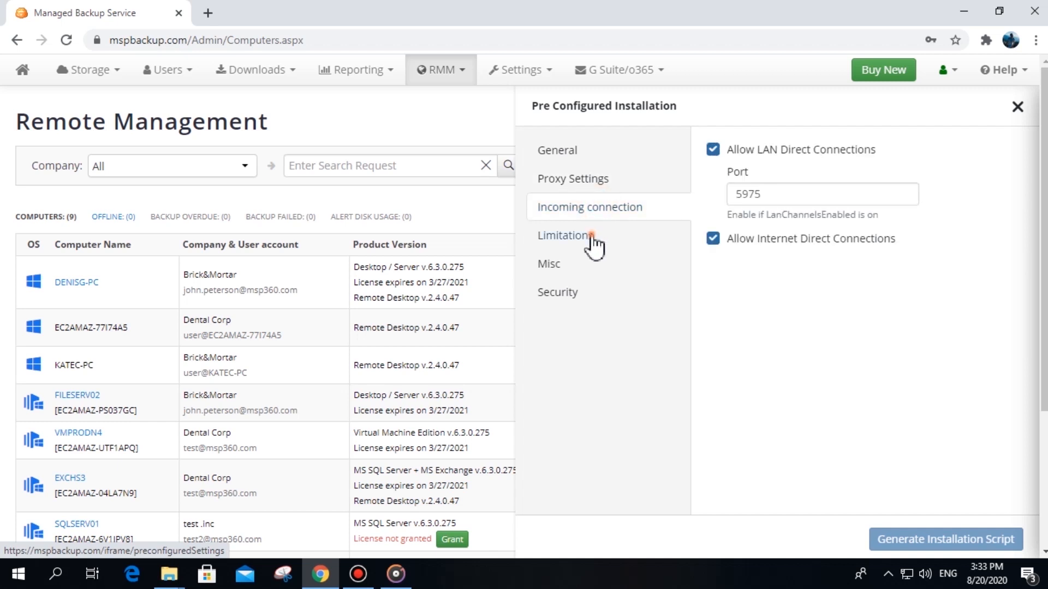
pyautogui.click(549, 263)
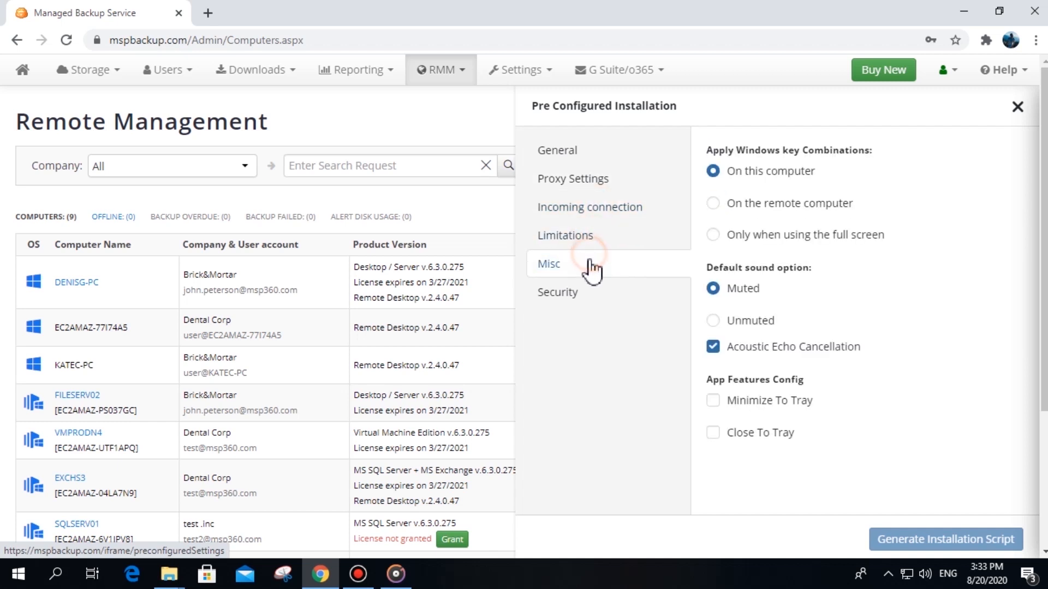
pyautogui.click(557, 292)
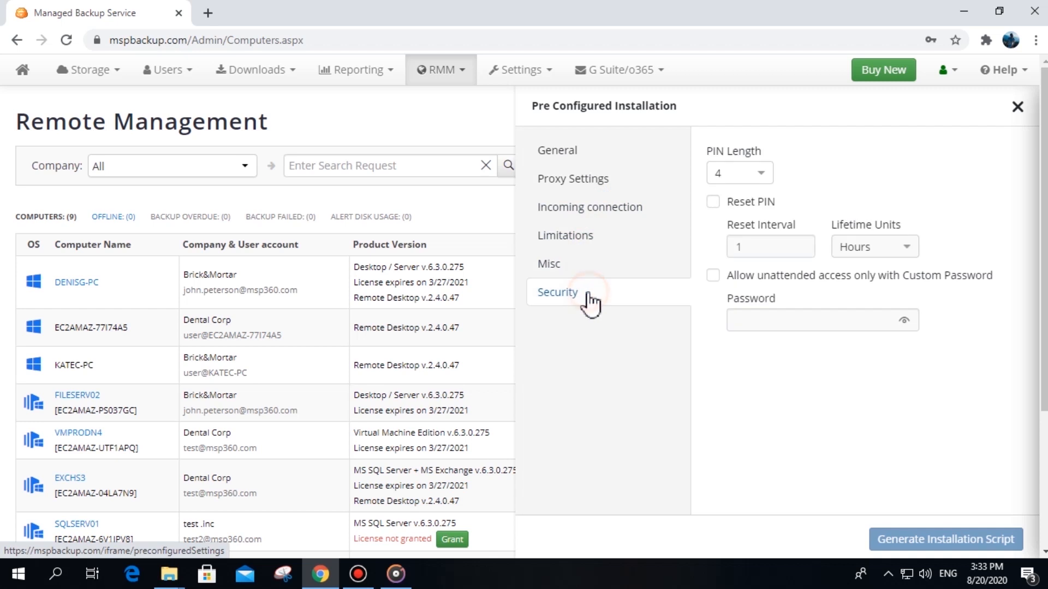
pyautogui.click(557, 150)
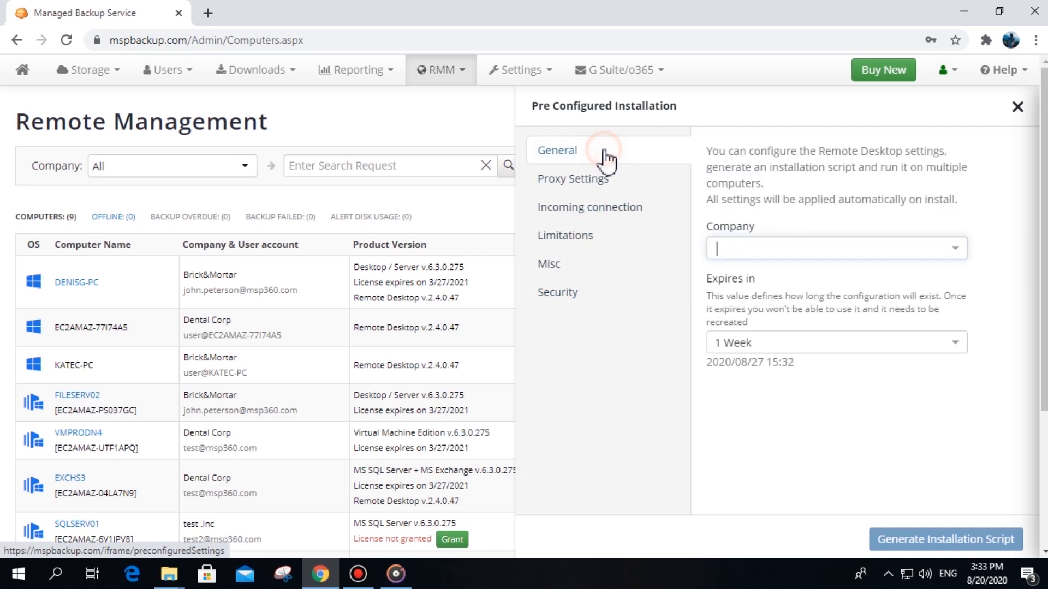
pyautogui.click(958, 251)
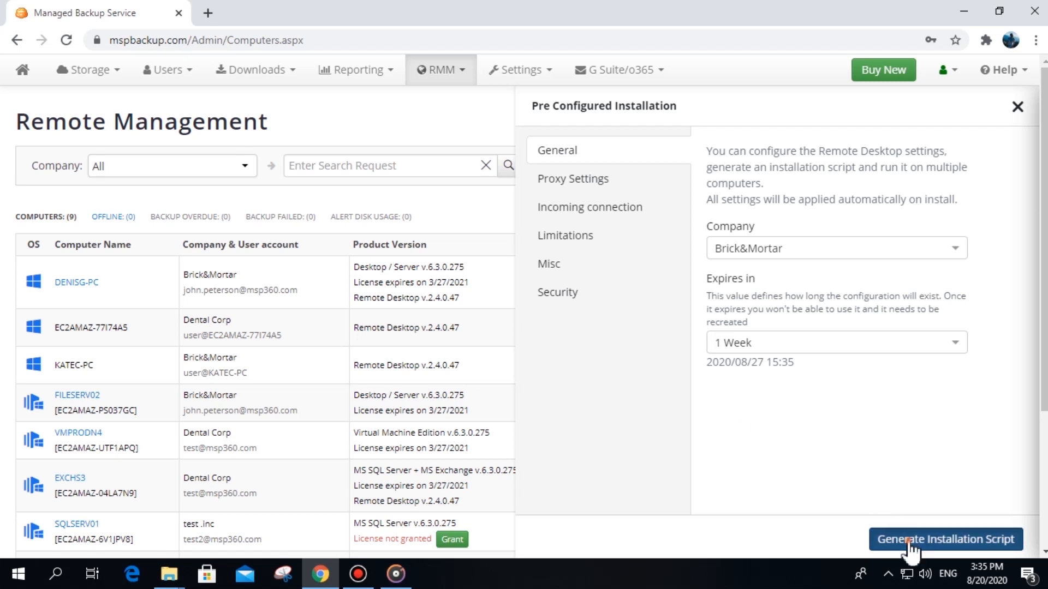
# Generate the Brick&Mortar installation script, then close the Pre Configured Installation panel.
pyautogui.click(945, 539)
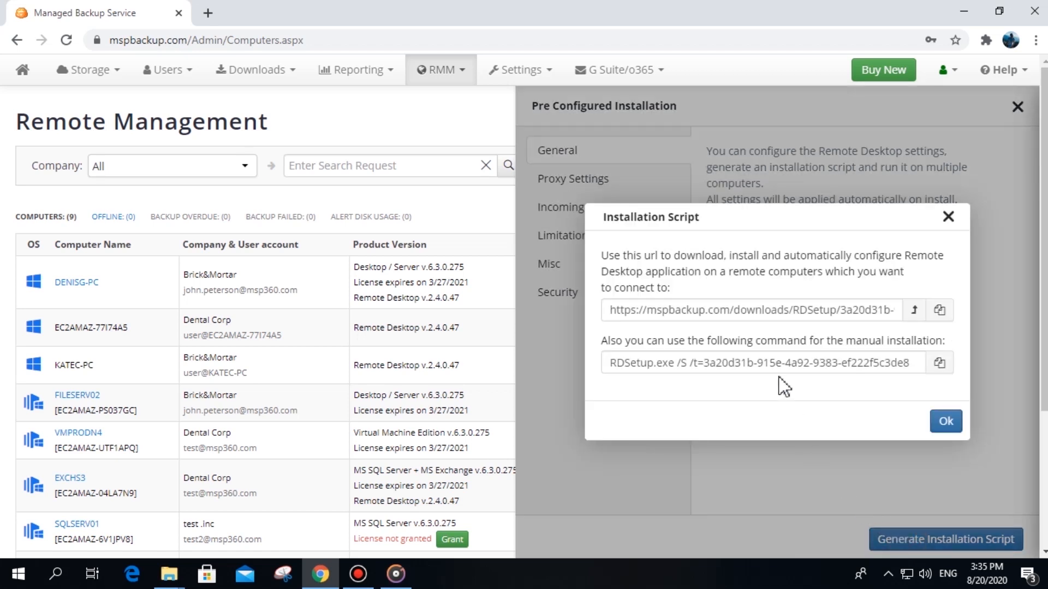
pyautogui.moveTo(760, 337)
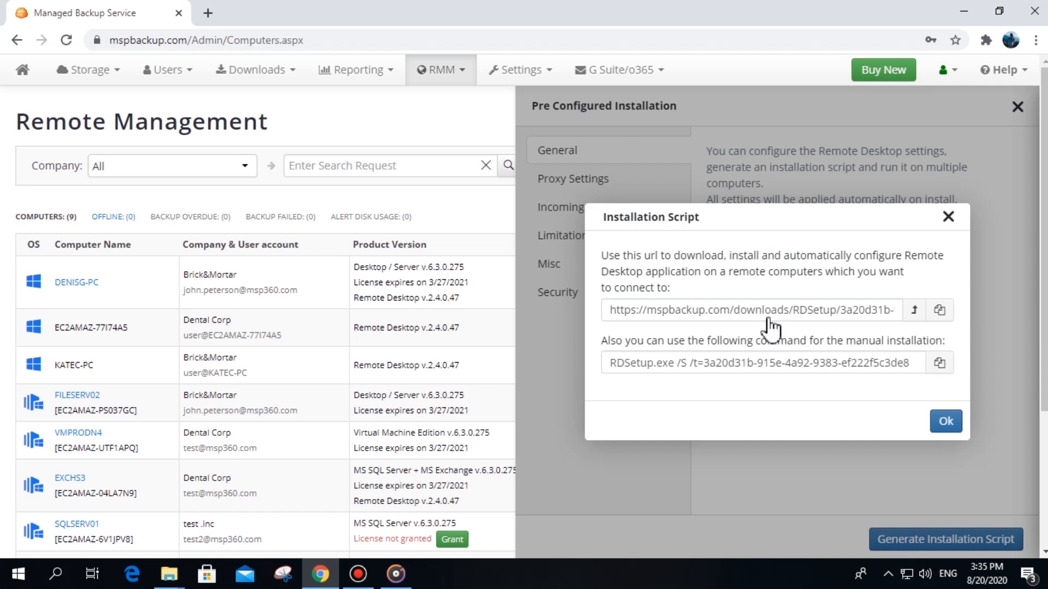
pyautogui.moveTo(766, 376)
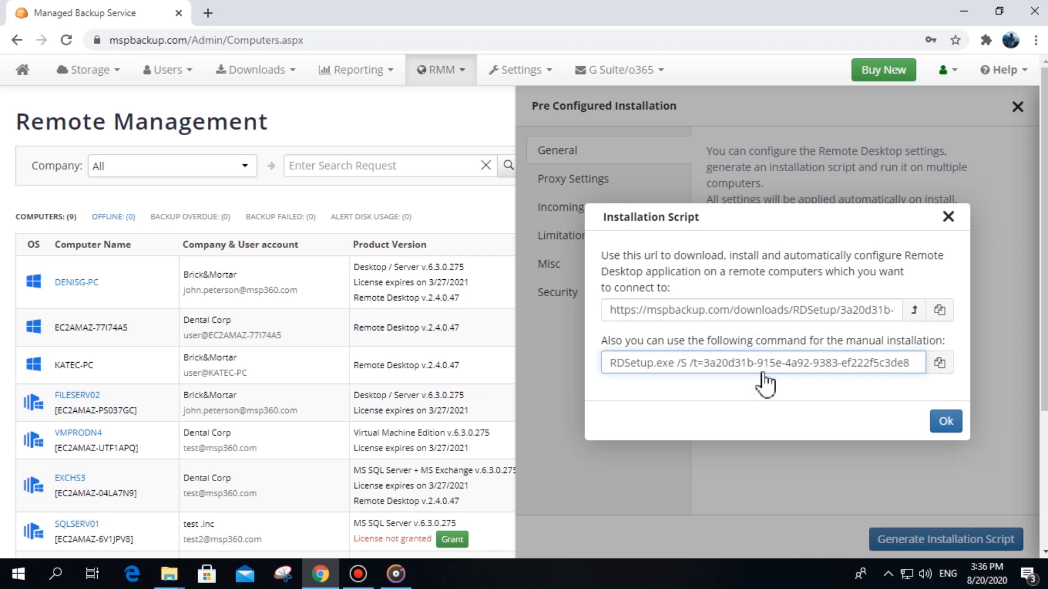
pyautogui.moveTo(926, 282)
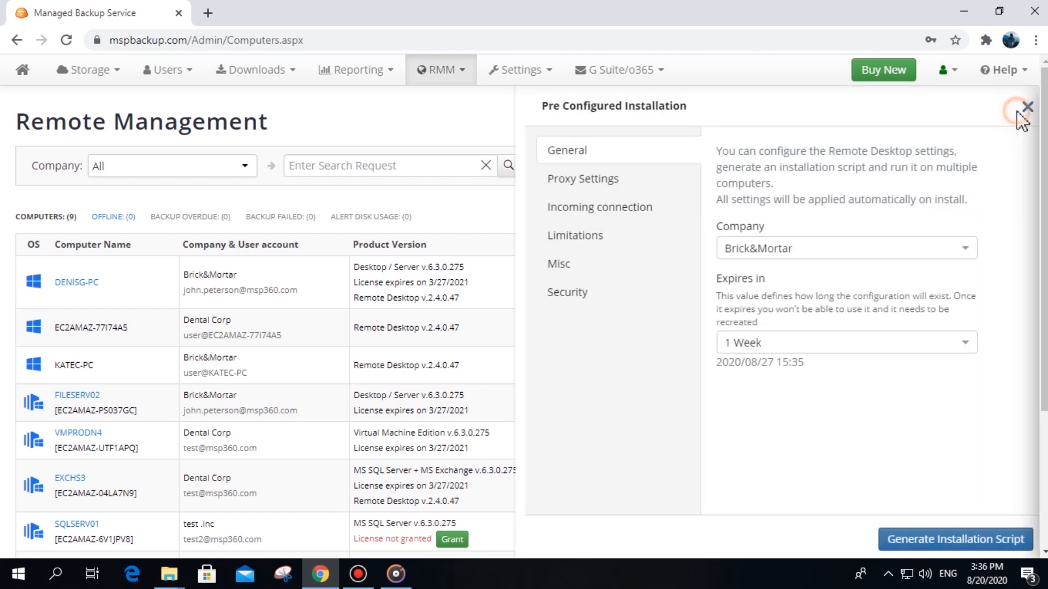
pyautogui.click(1026, 107)
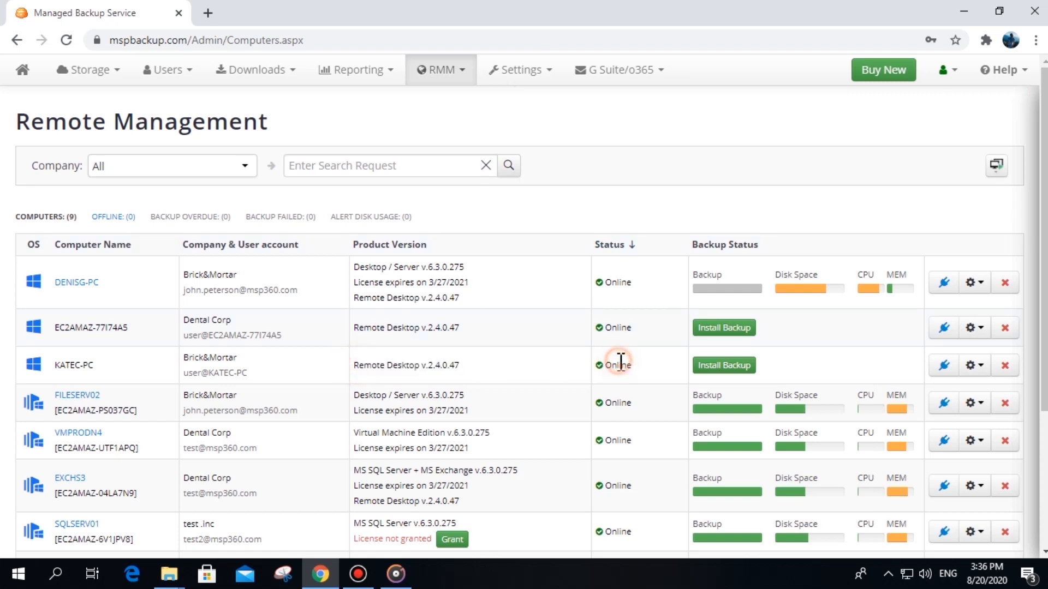
pyautogui.moveTo(644, 373)
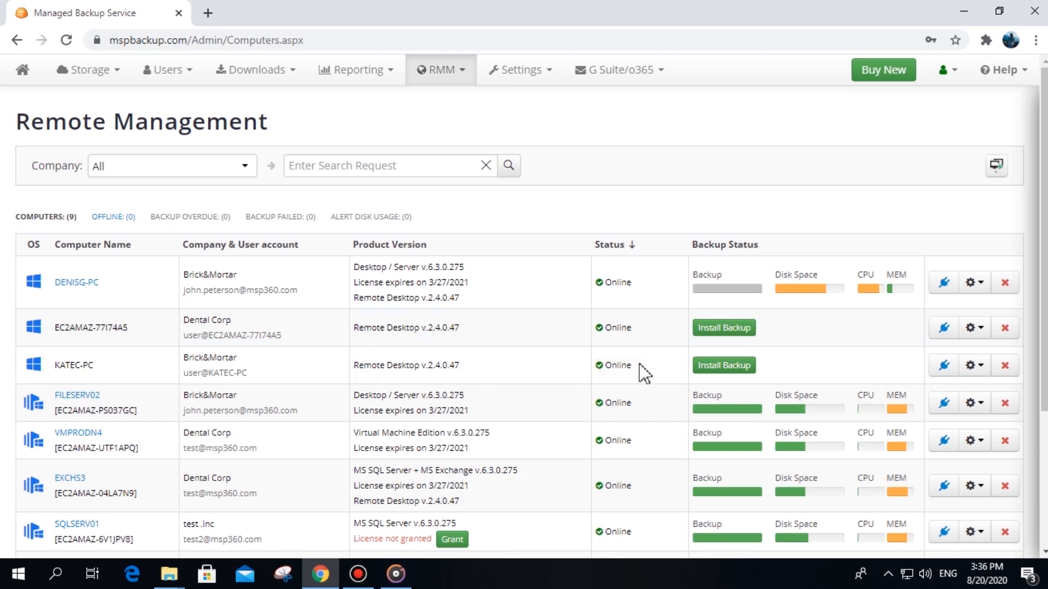
# Switch EC2AMAZ-PS037GC's Remote Desktop state to enabled from its connect dialog and close it.
pyautogui.scroll(-3)
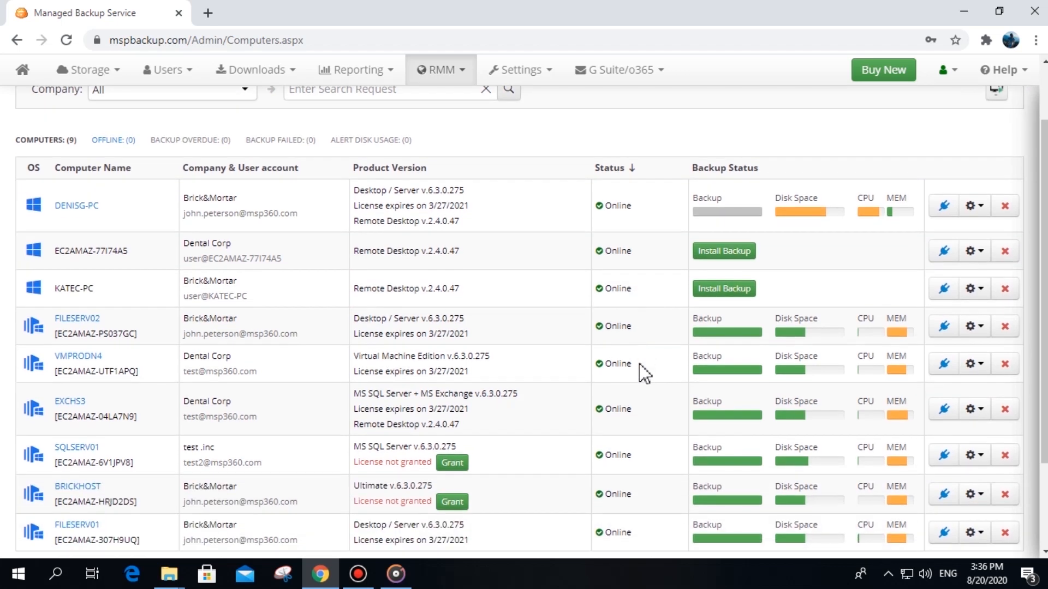
pyautogui.moveTo(635, 327)
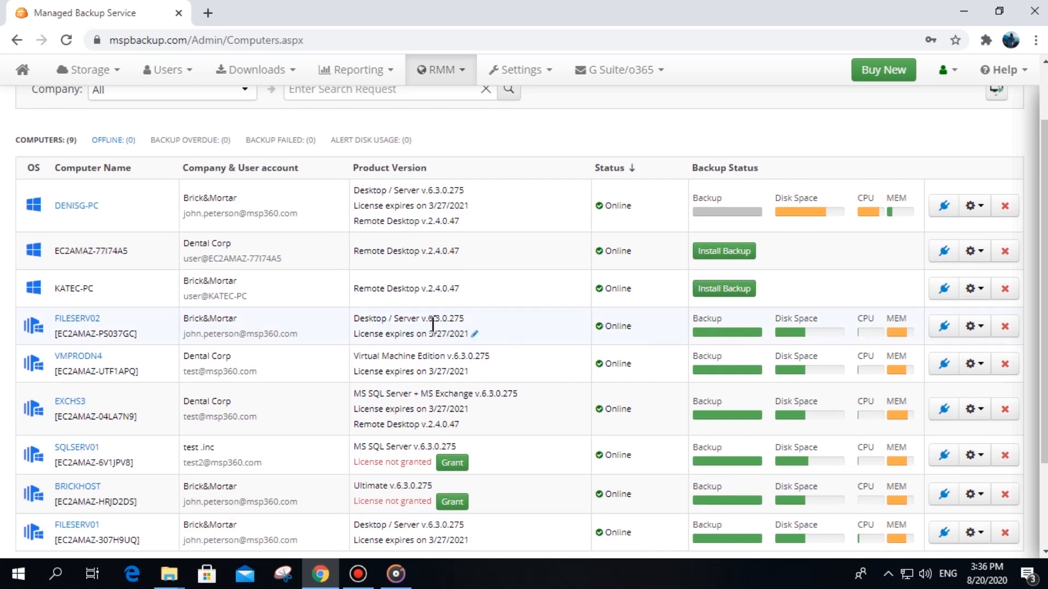
pyautogui.moveTo(838, 342)
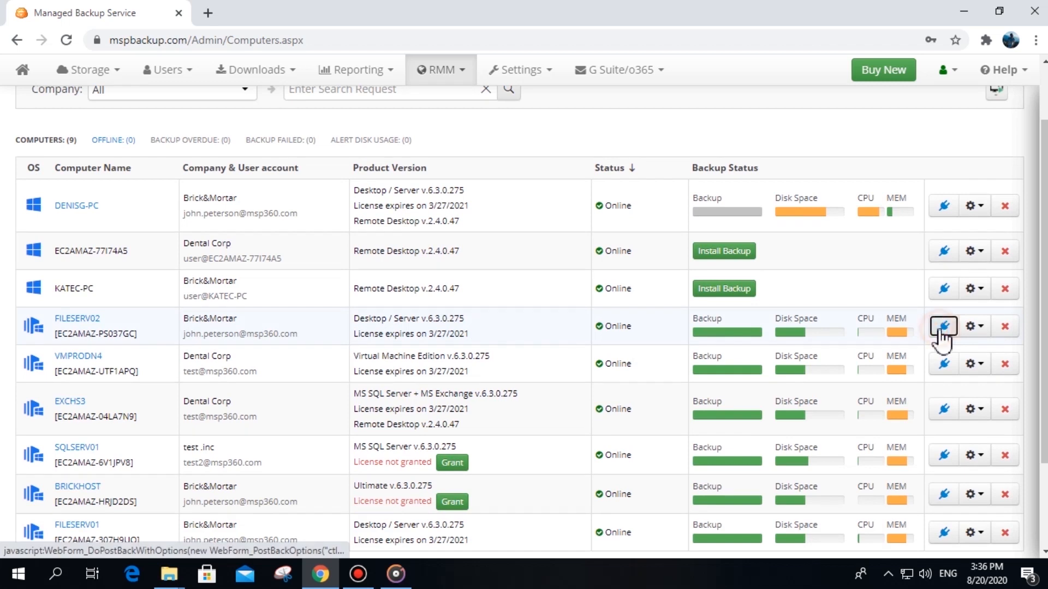
pyautogui.click(943, 326)
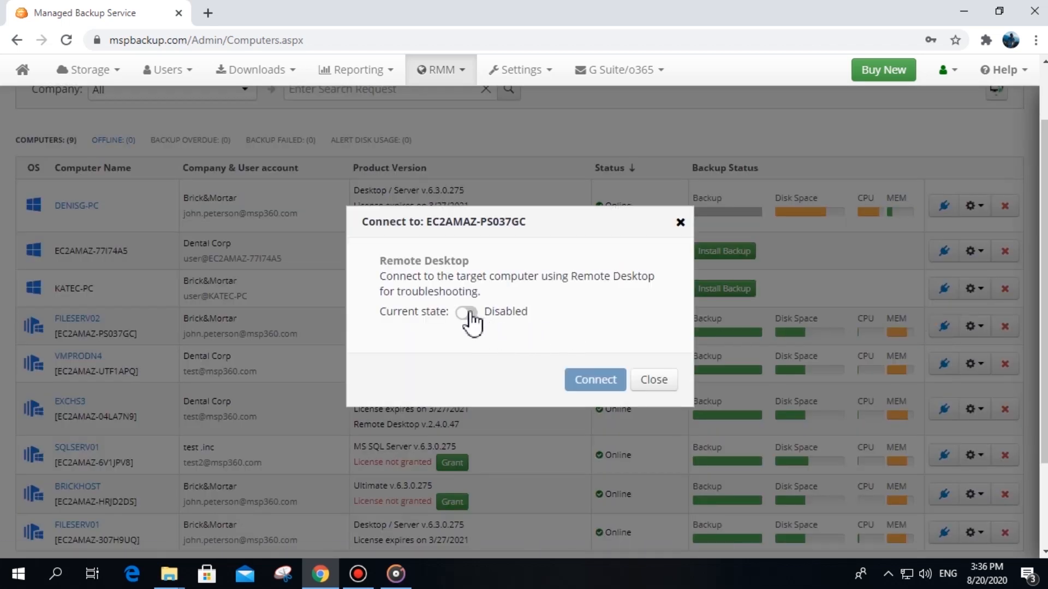
pyautogui.click(465, 312)
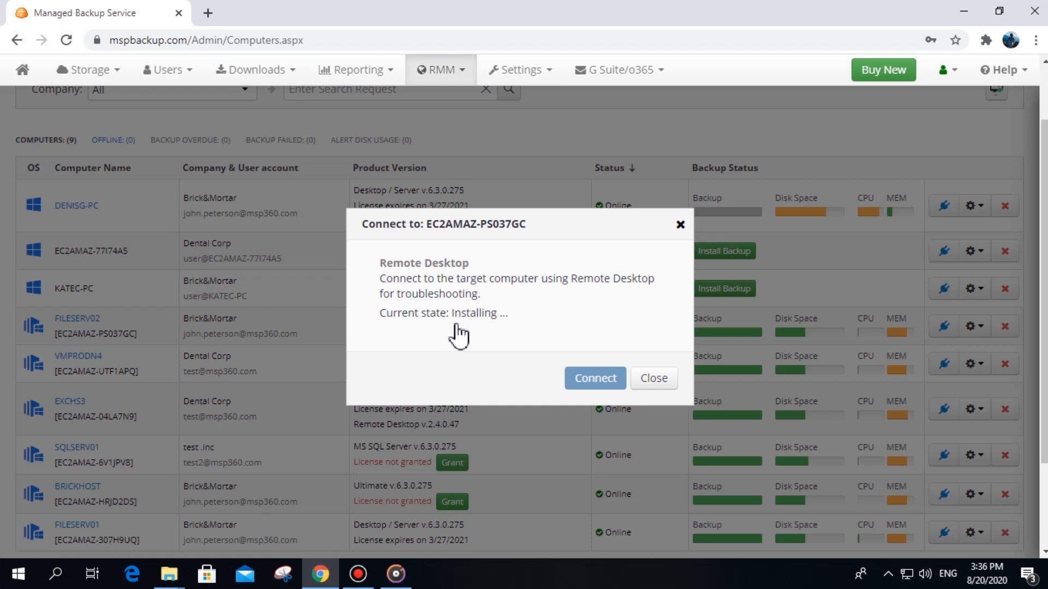
pyautogui.click(654, 378)
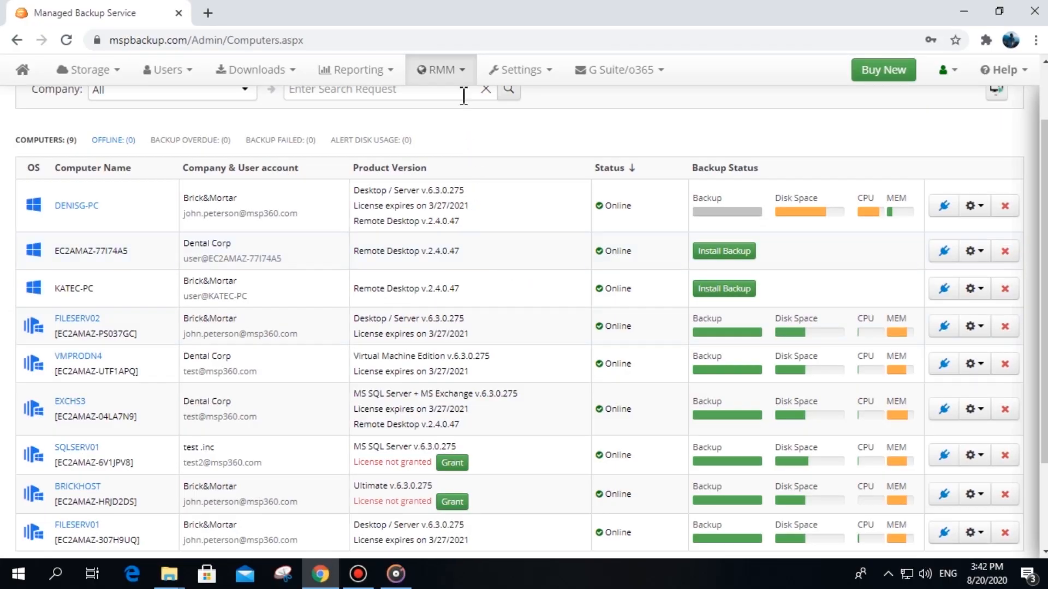
# Launch a Remote Desktop connection to EC2AMAZ-77I74A5 and close the connecting window.
pyautogui.click(441, 70)
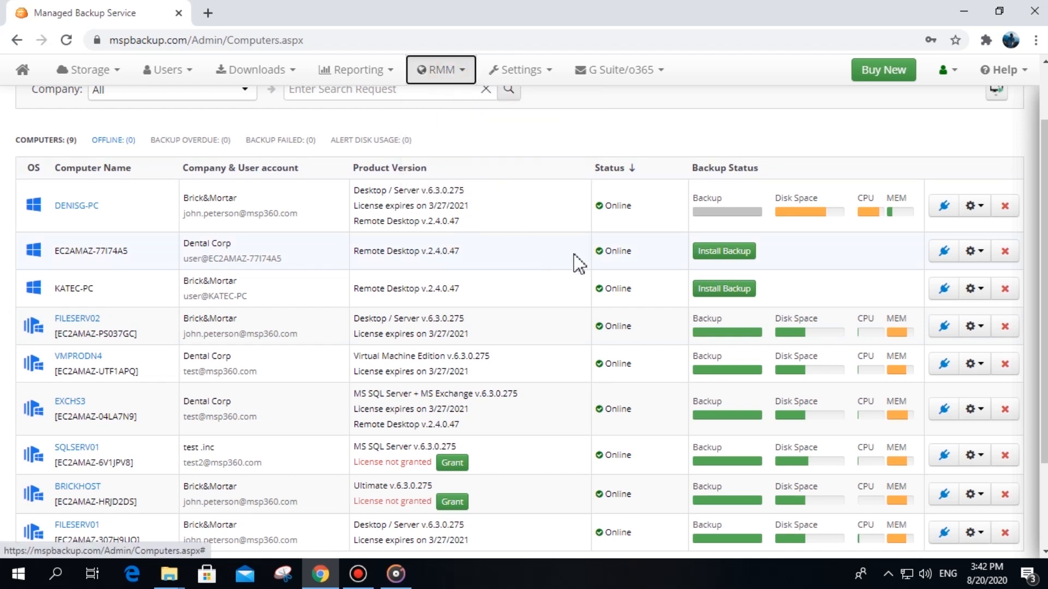
pyautogui.moveTo(943, 251)
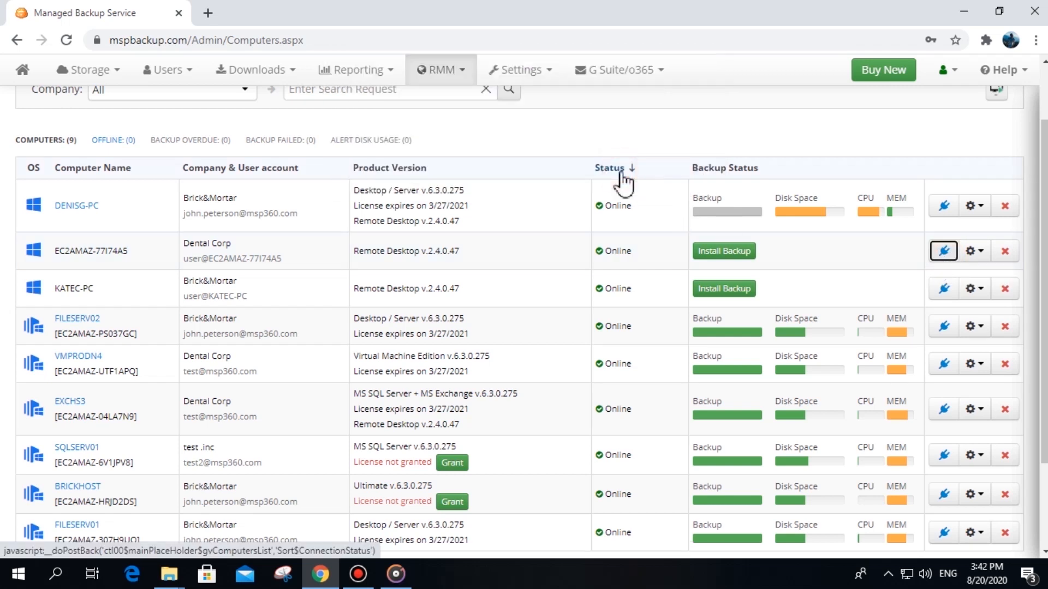
pyautogui.click(943, 251)
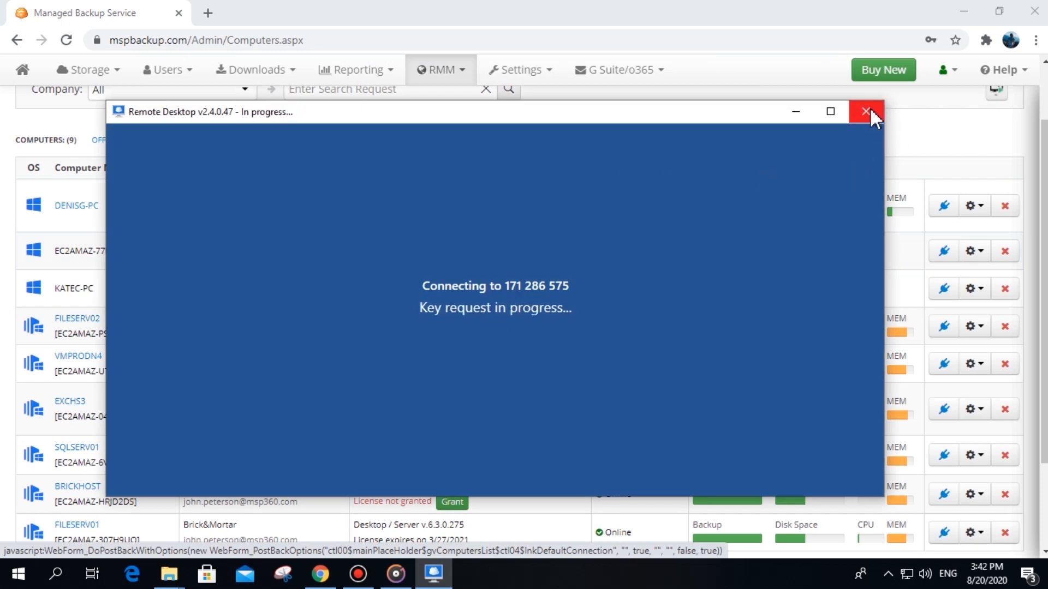
pyautogui.click(864, 111)
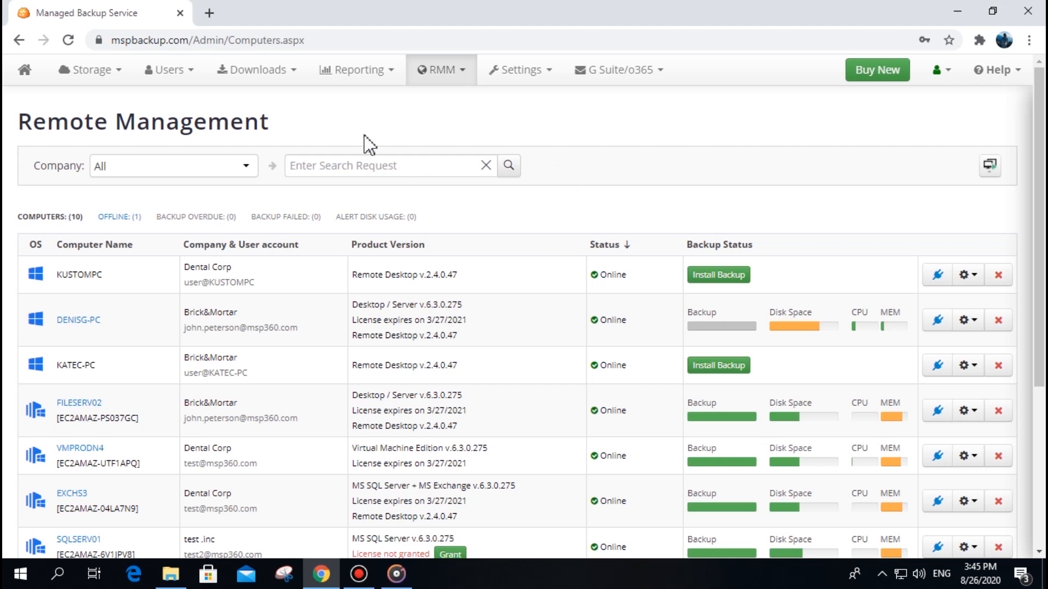
# Choose Remote Desktop Statistics from the Reporting menu.
pyautogui.click(355, 70)
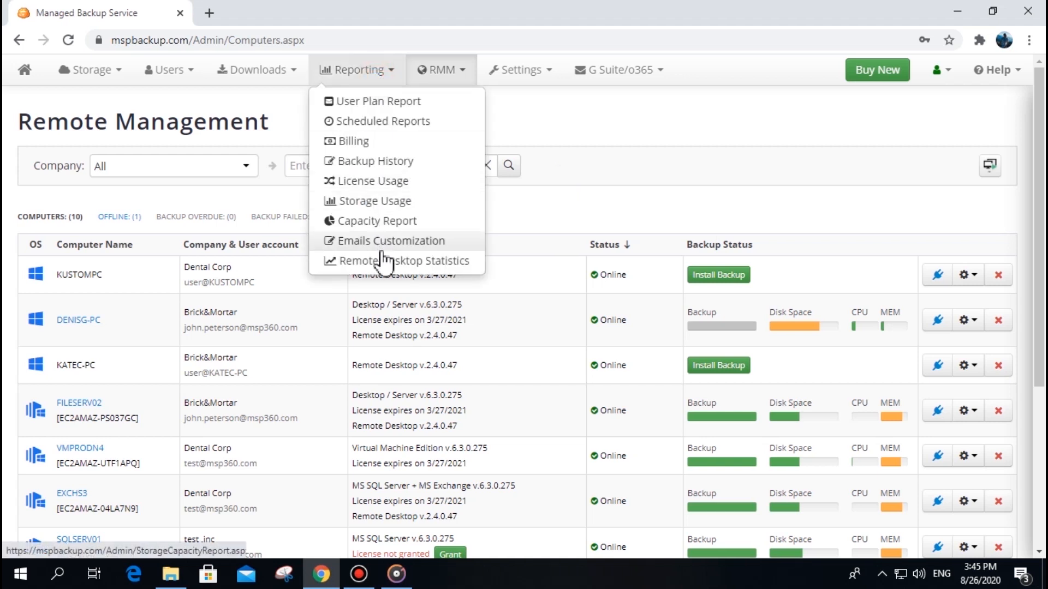
pyautogui.click(417, 261)
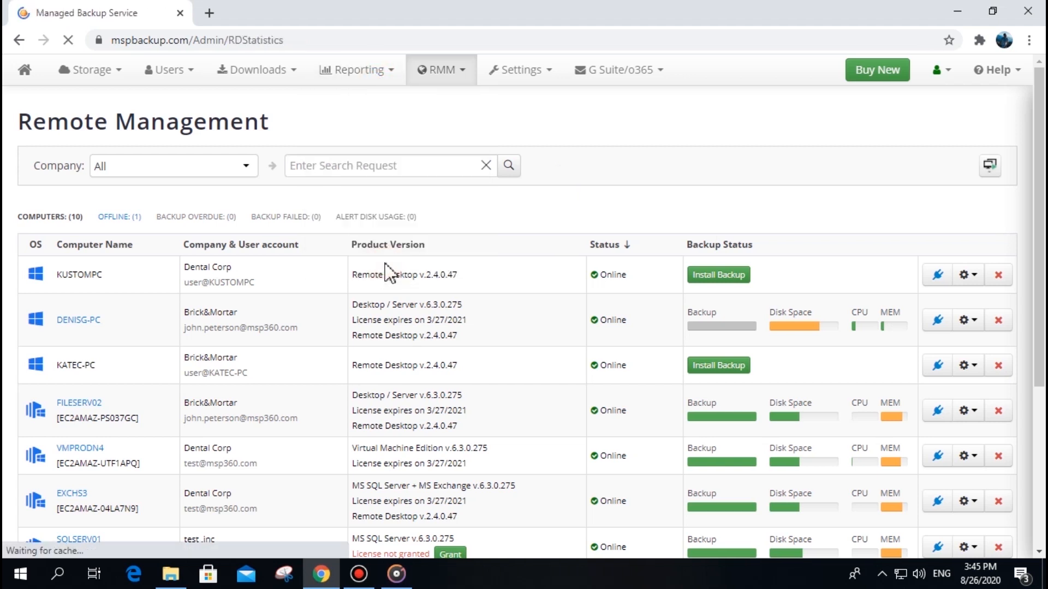